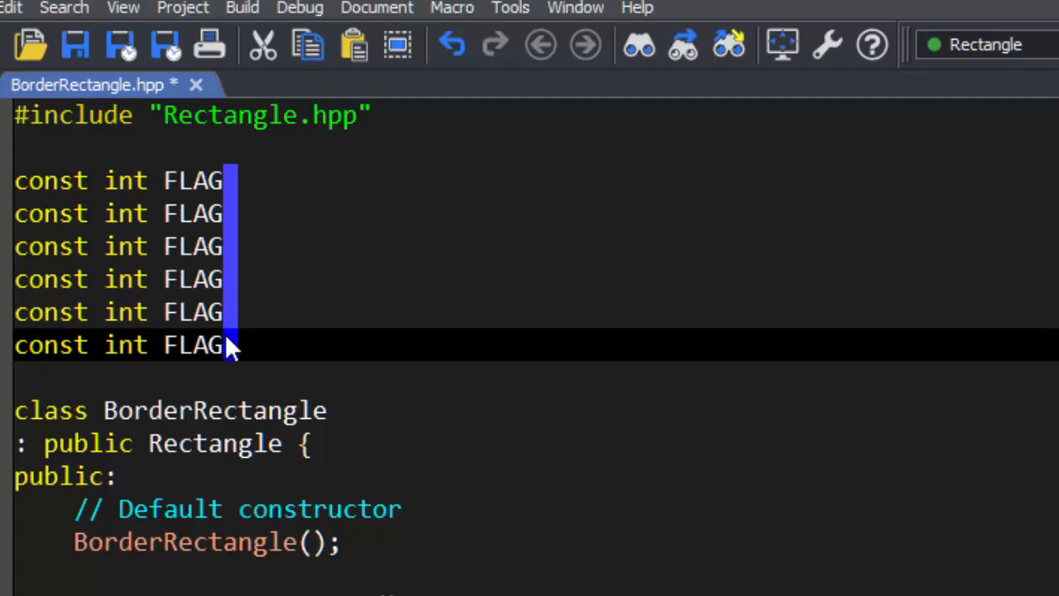
mouse_move(870, 324)
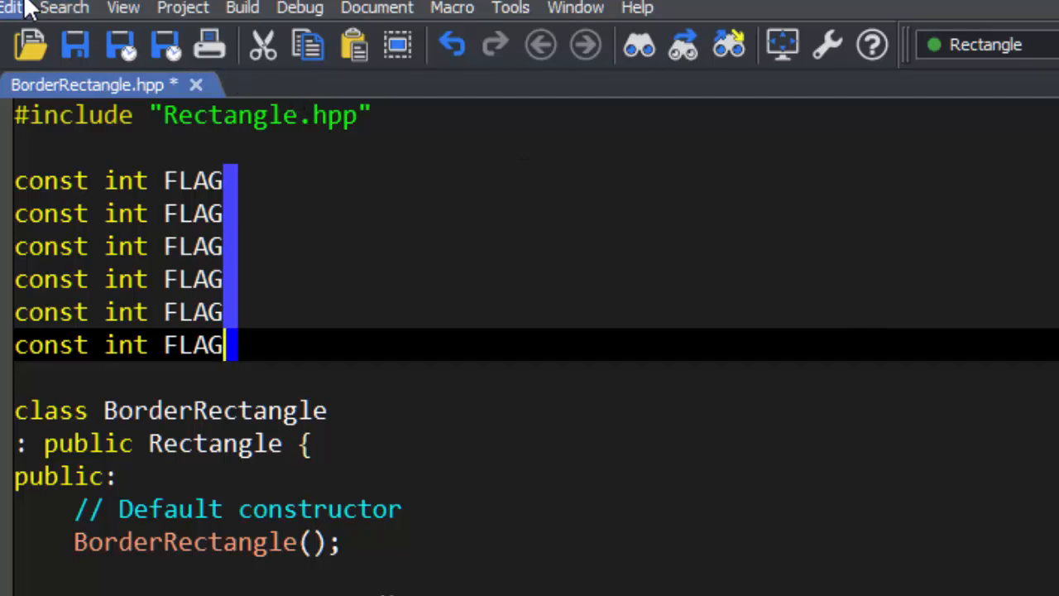
Bring up Enumerate for the selected column and pad numbers to one digit.
click(10, 6)
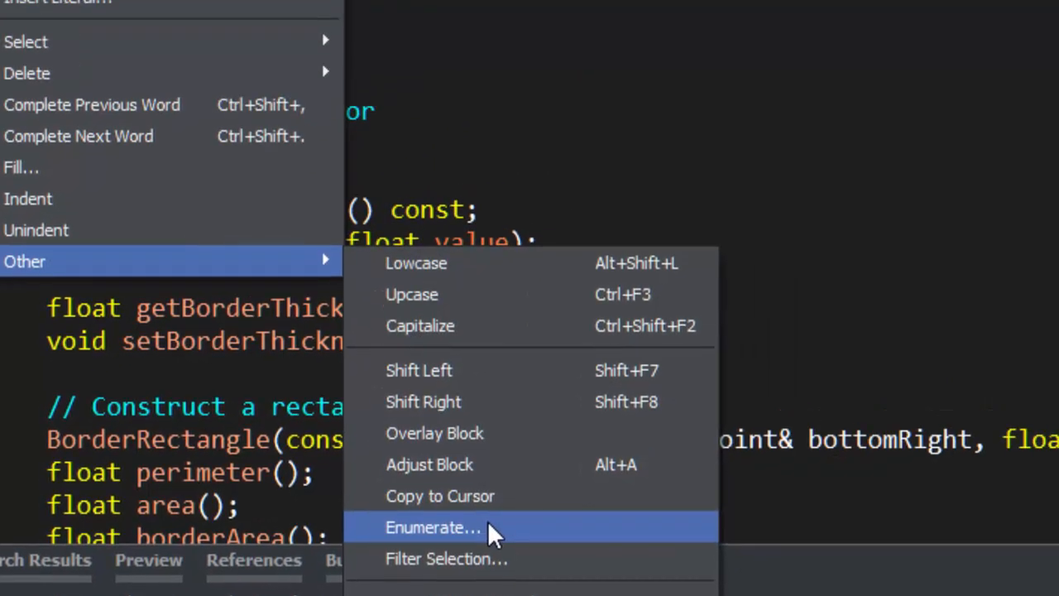
click(433, 526)
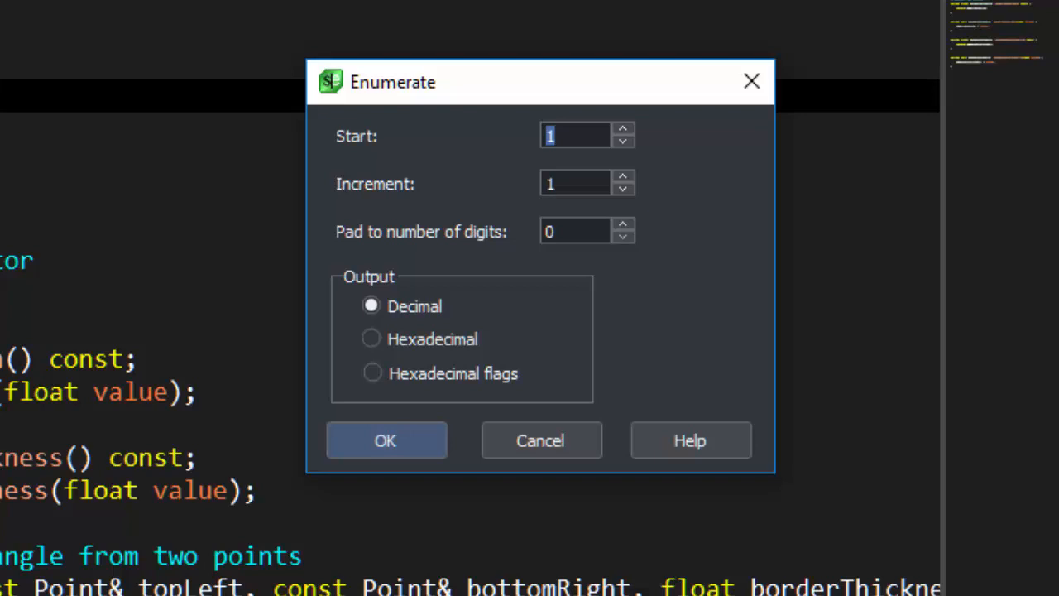
mouse_move(592, 528)
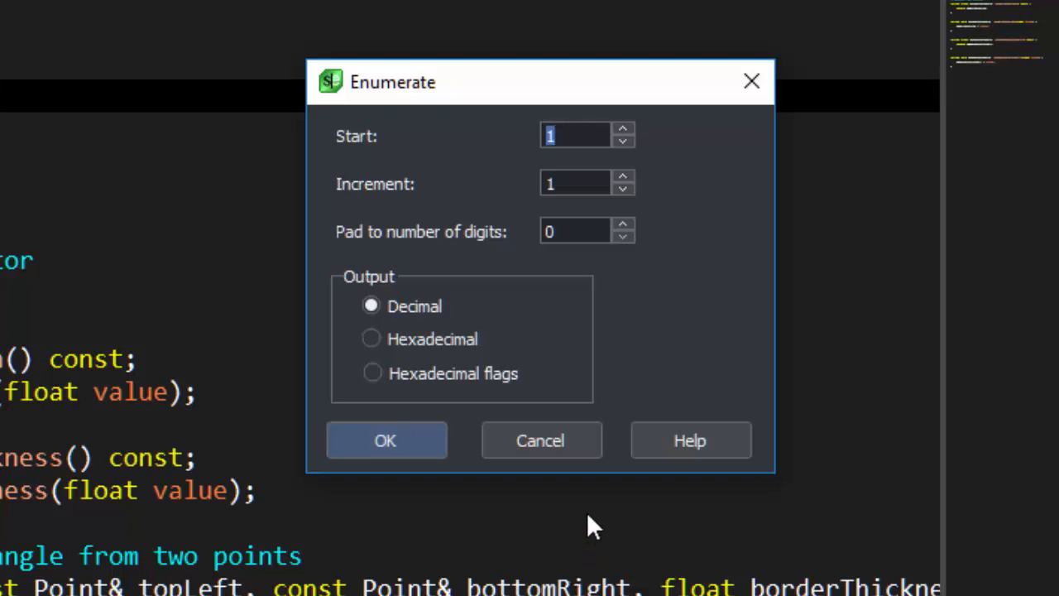
mouse_move(619, 448)
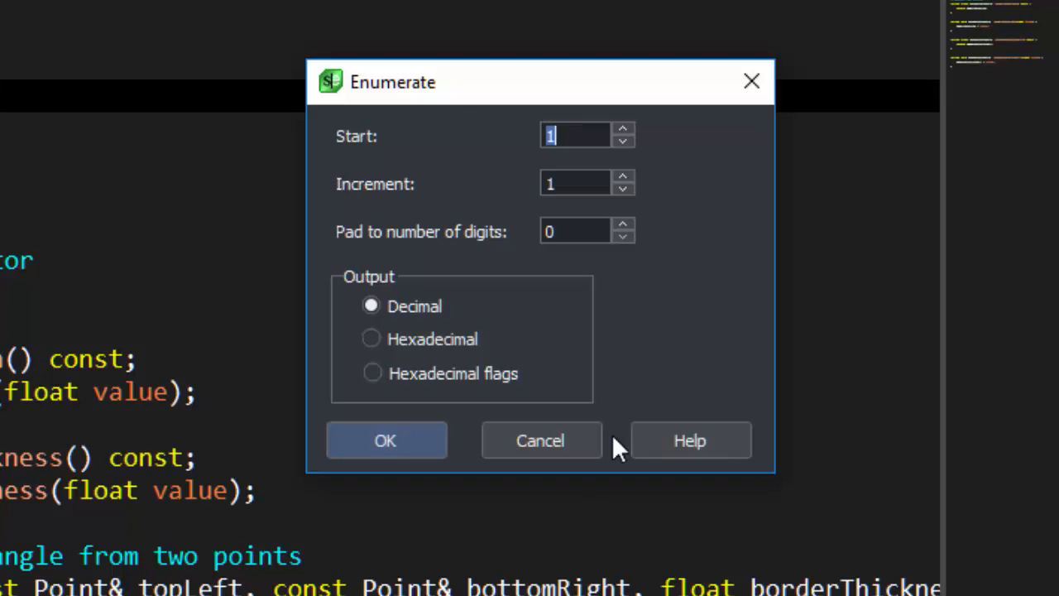
mouse_move(628, 235)
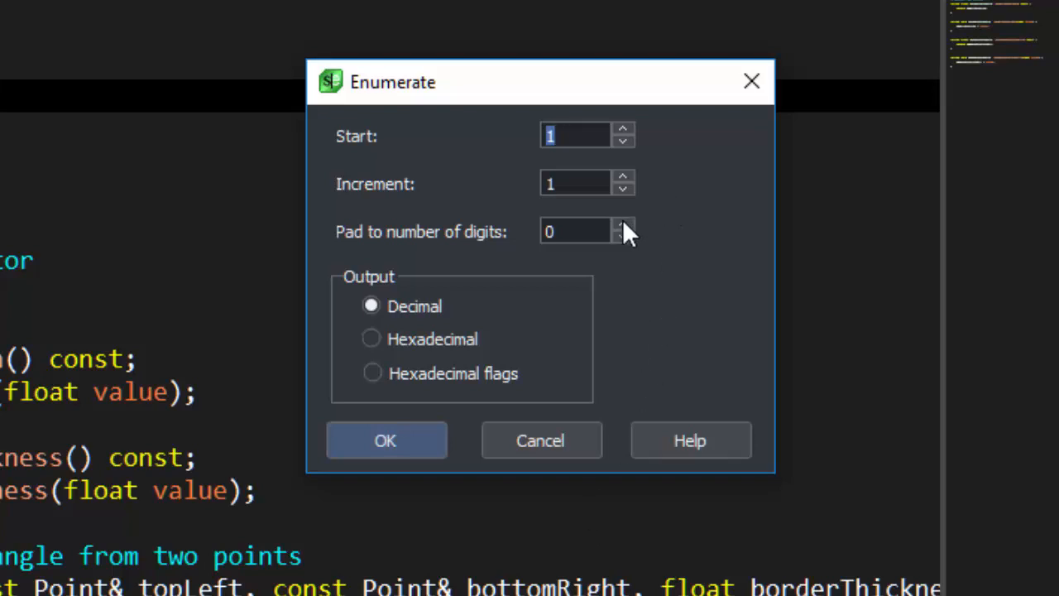
click(623, 225)
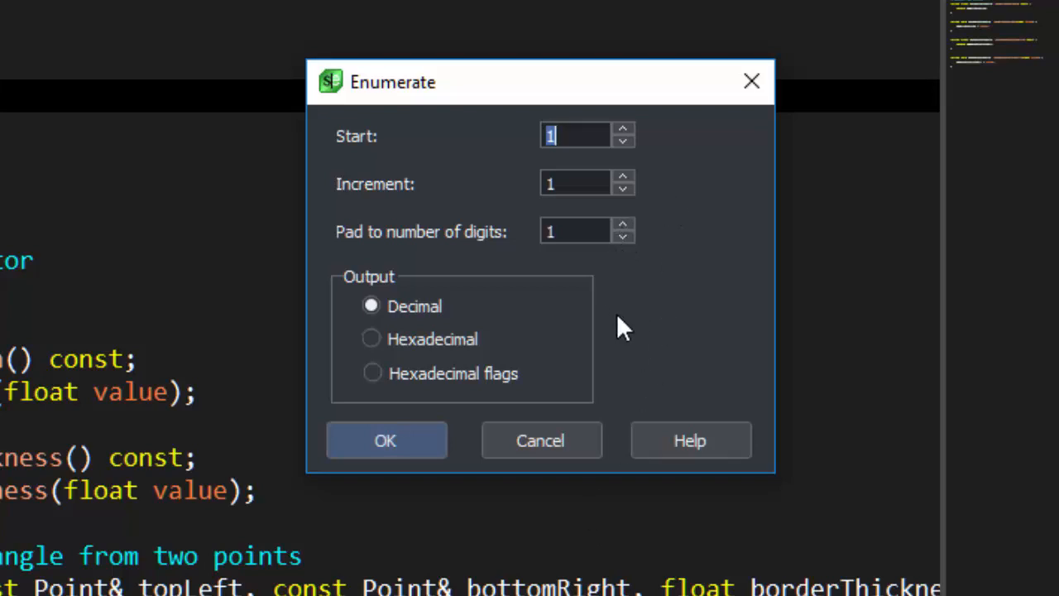
mouse_move(559, 343)
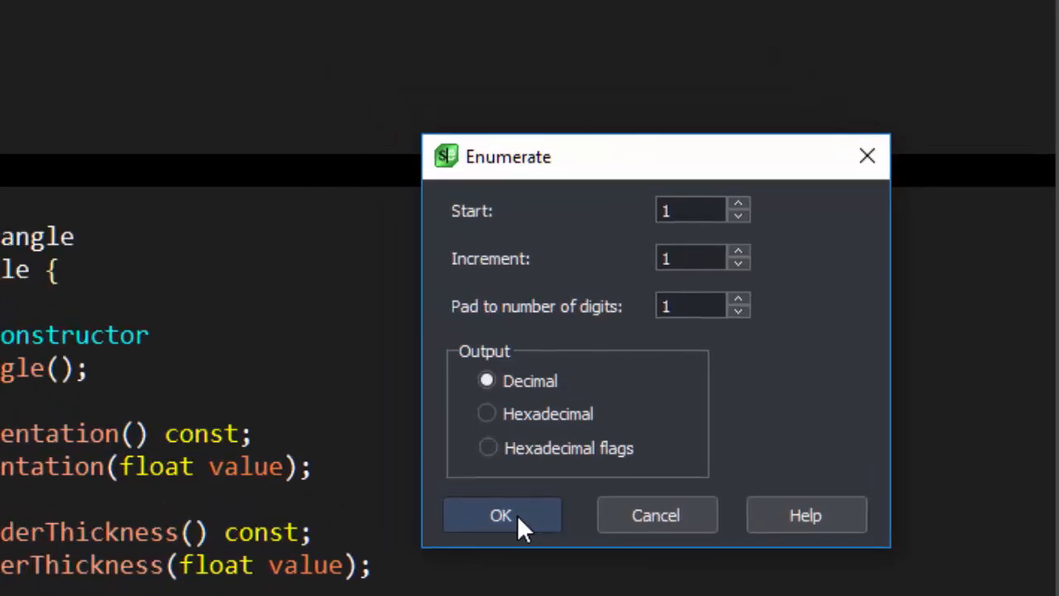
Apply the numbering so the constants read FLAG1 through FLAG6 and clear the selection.
click(501, 515)
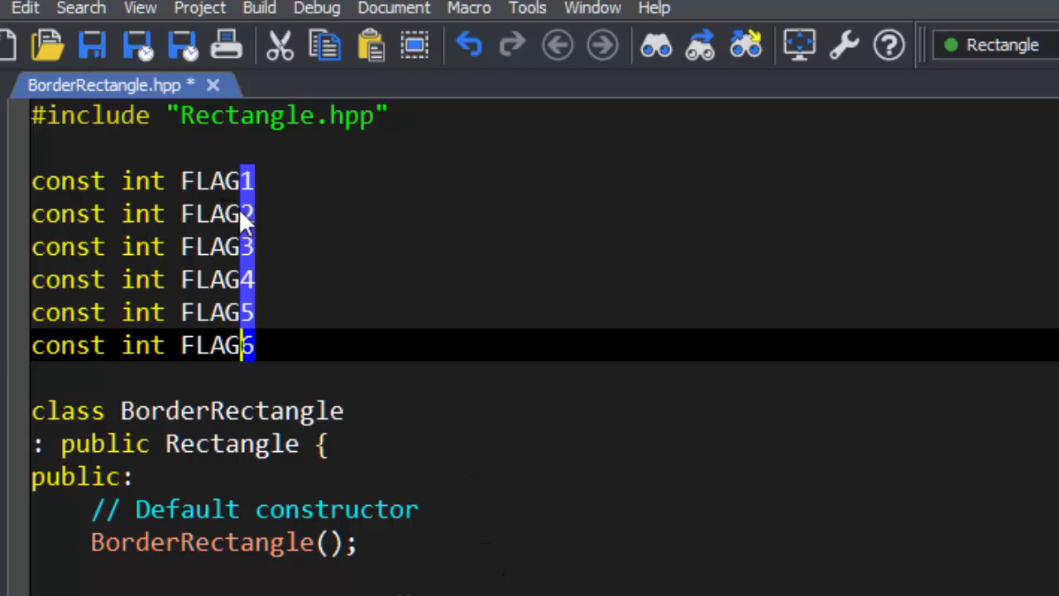
mouse_move(271, 179)
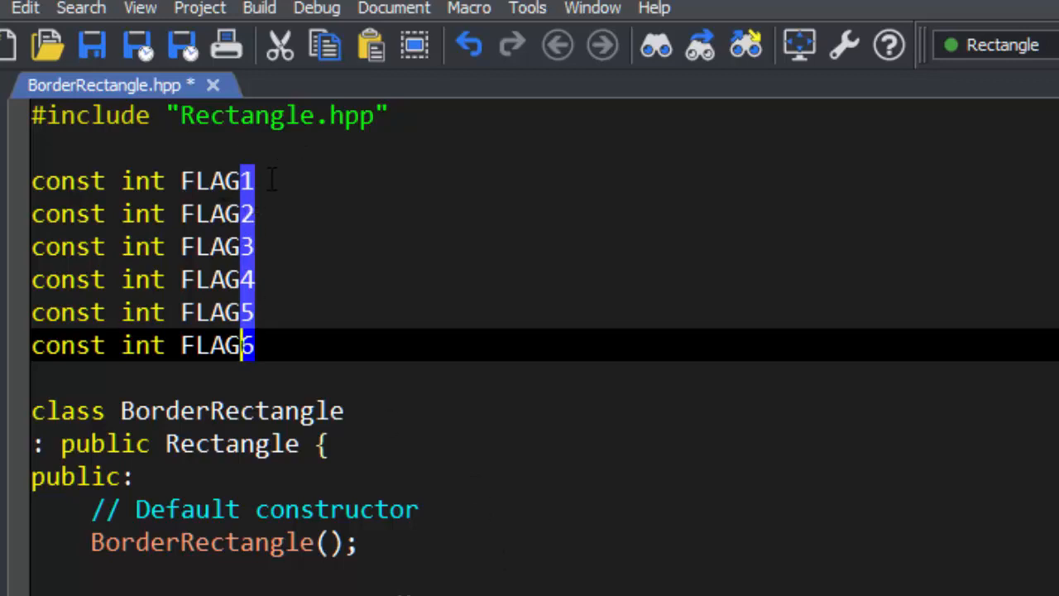
click(268, 180)
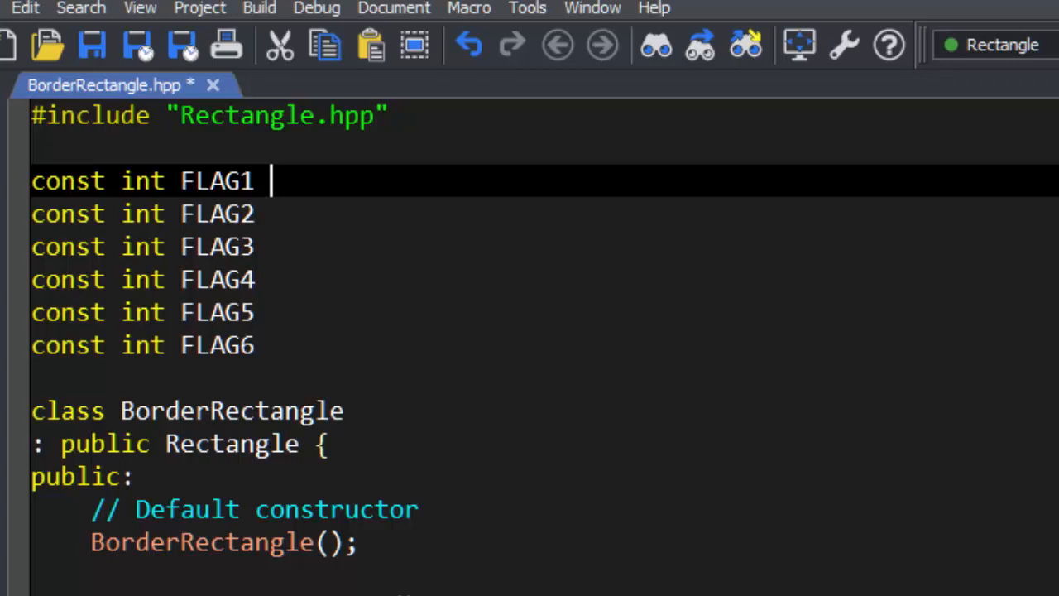
Block-select after FLAG1–FLAG6 and append ' =' to all six lines.
drag(268, 180, 268, 346)
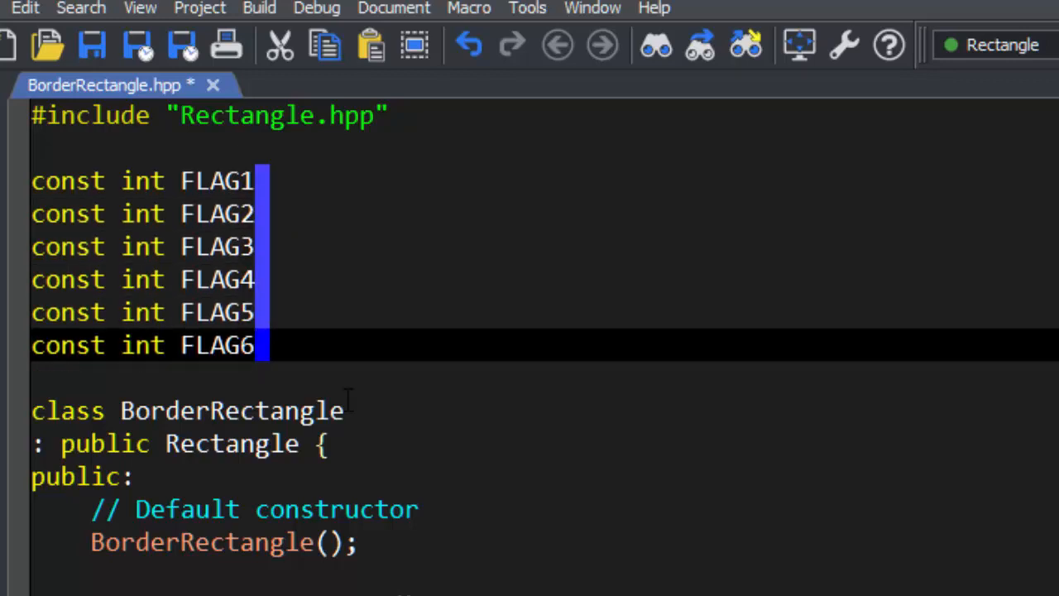
text(=)
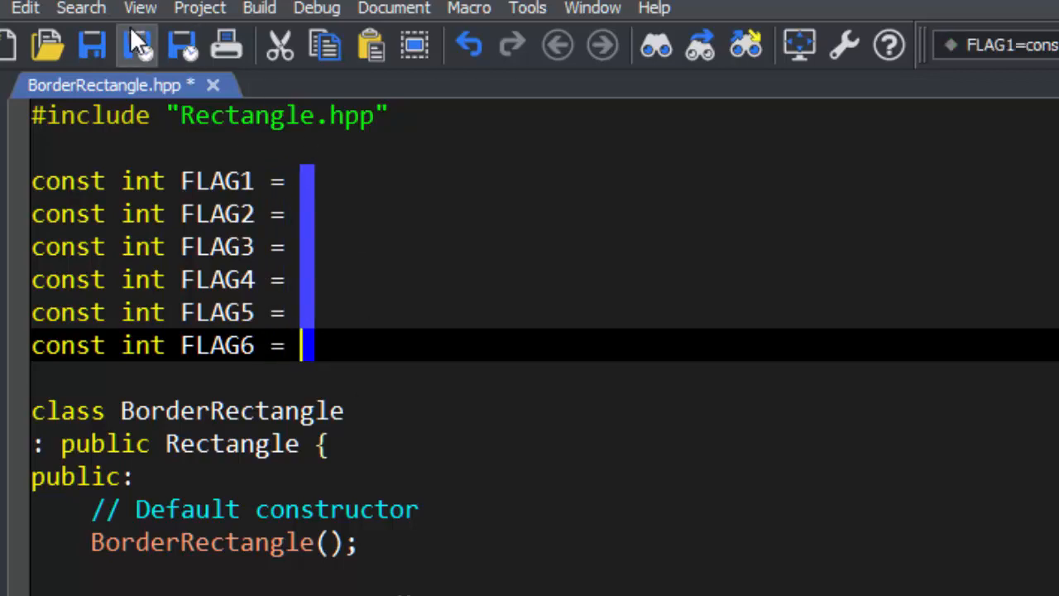
click(25, 8)
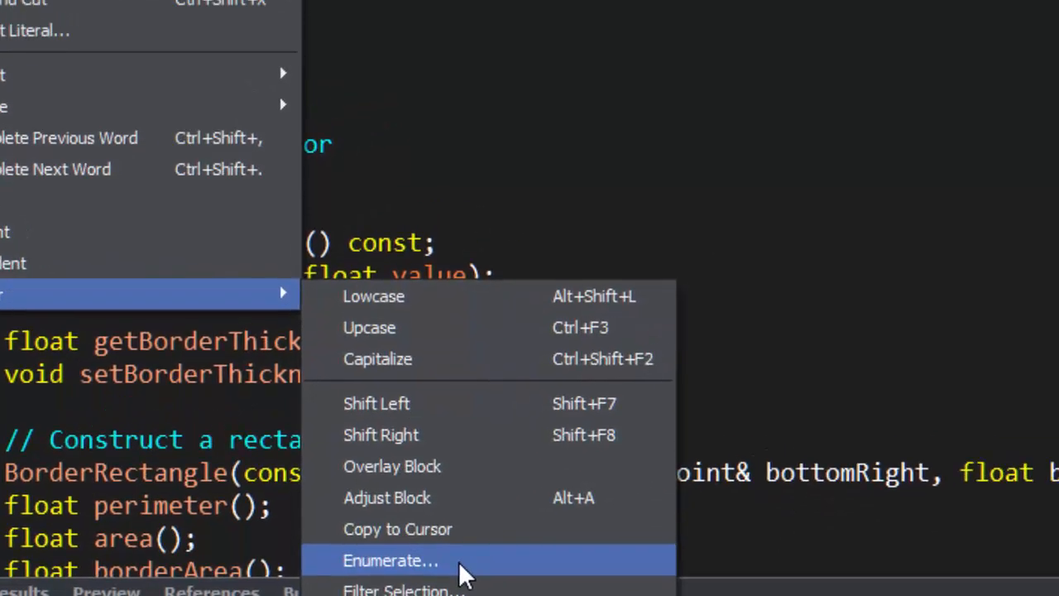
Enumerate the column as two-digit hexadecimal flags, giving values 0x01 through 0x20.
click(390, 560)
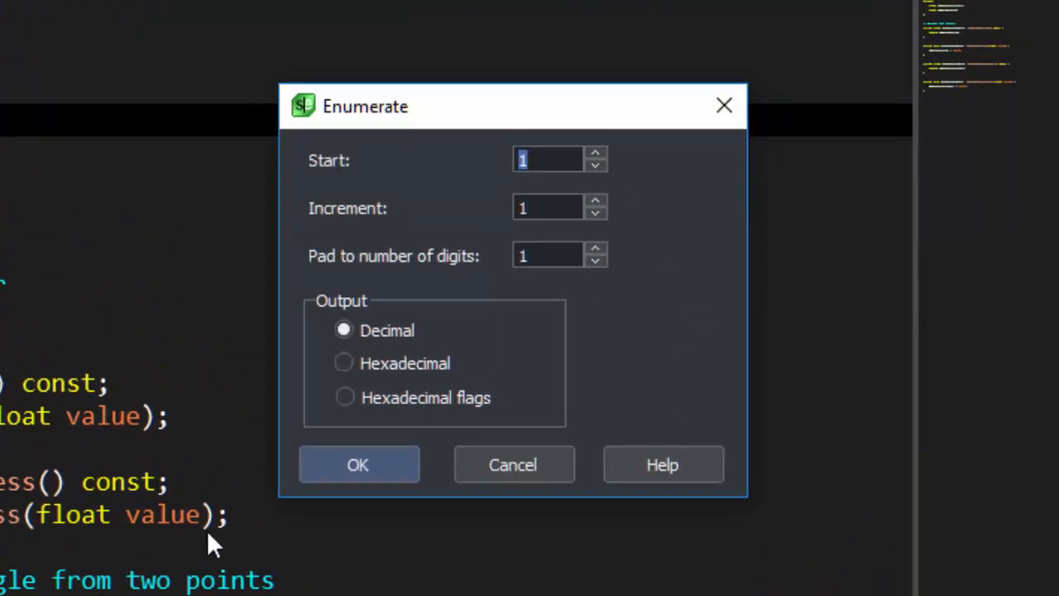
mouse_move(205, 389)
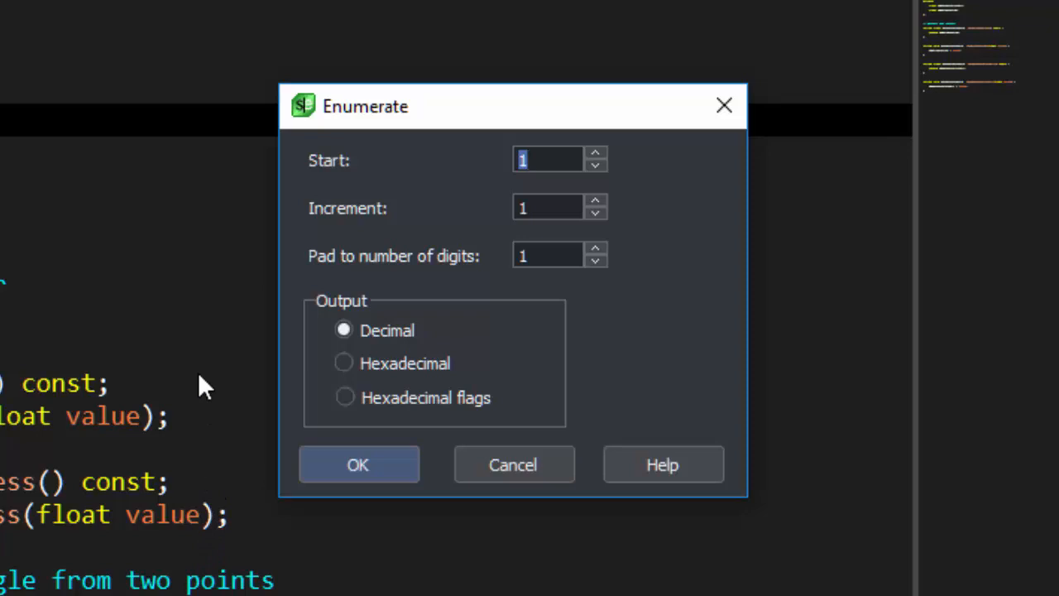
mouse_move(308, 294)
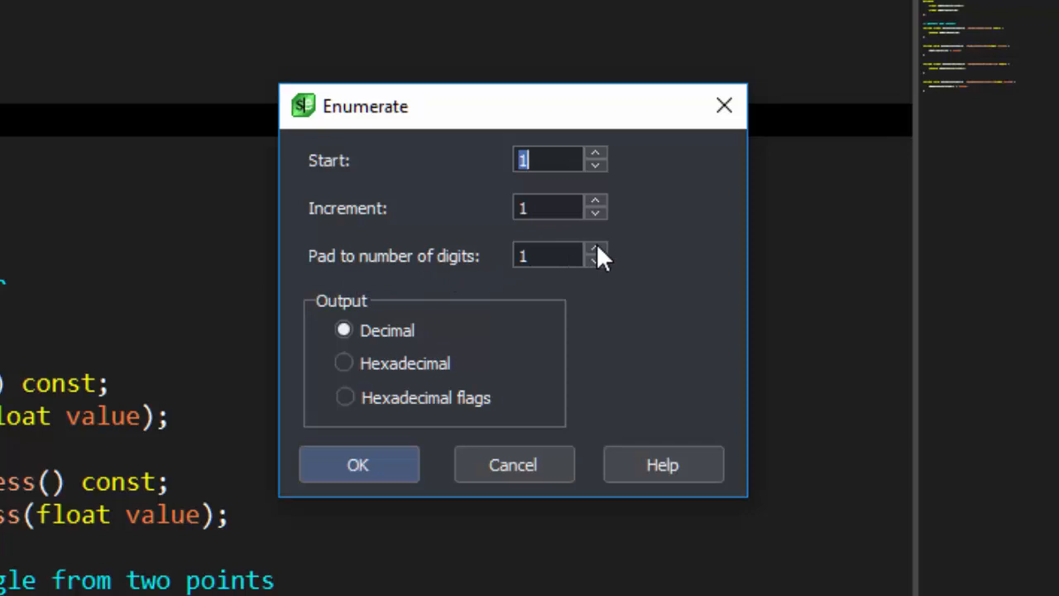
click(595, 250)
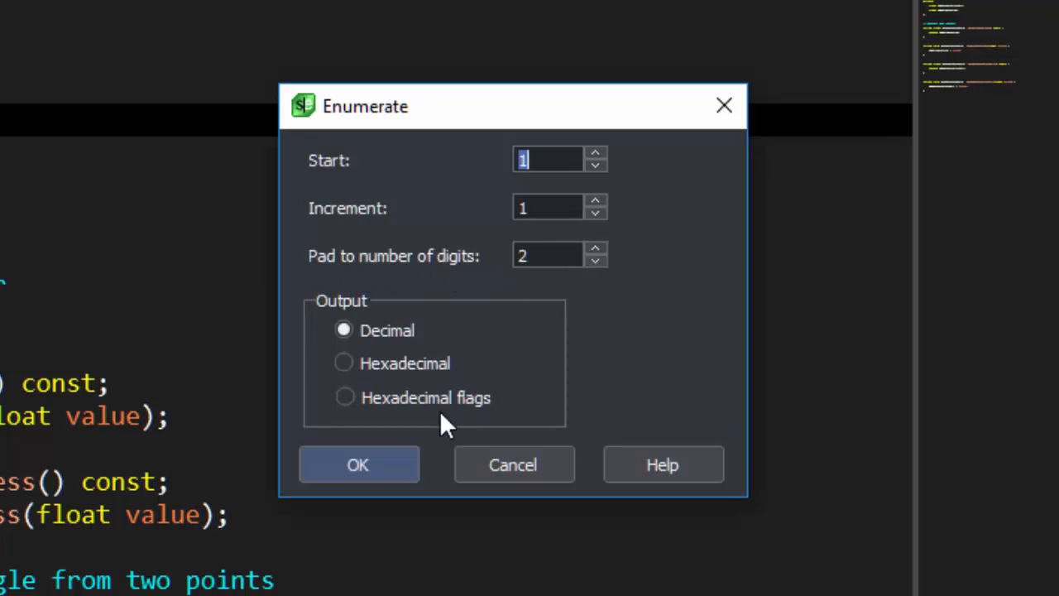
mouse_move(447, 417)
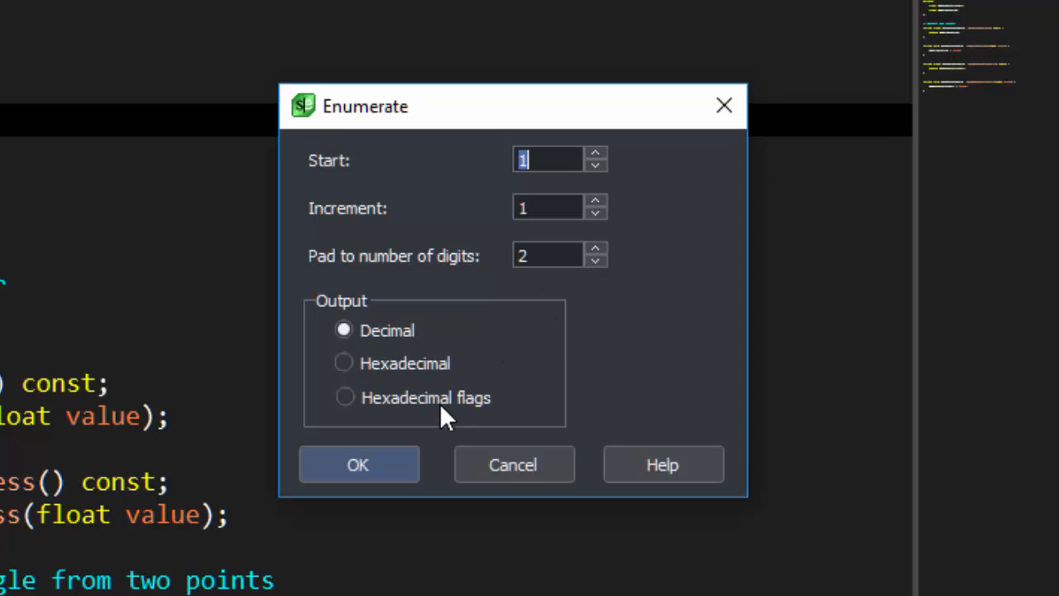
click(344, 397)
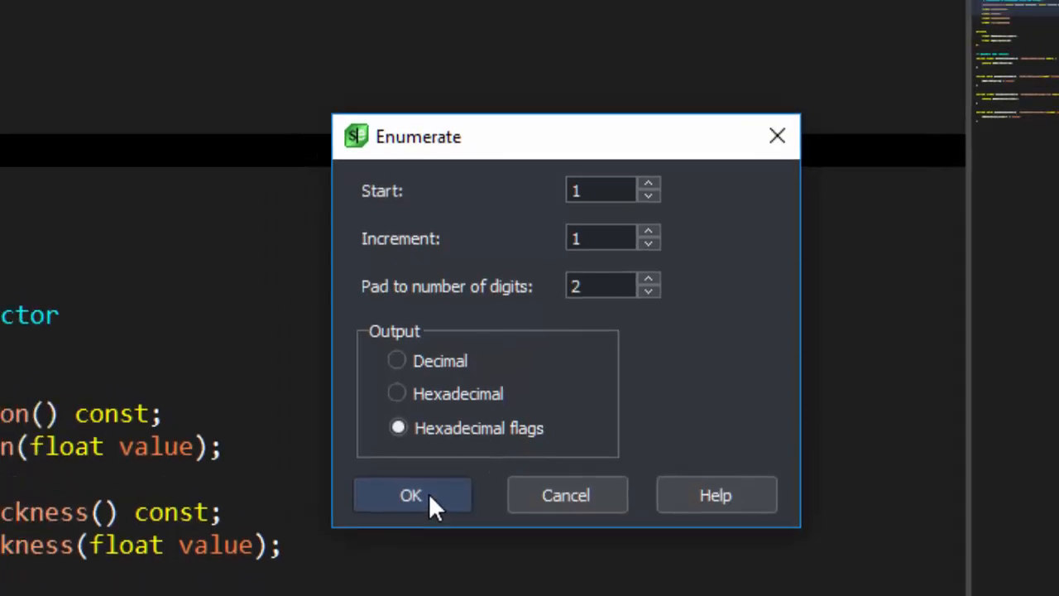
click(411, 495)
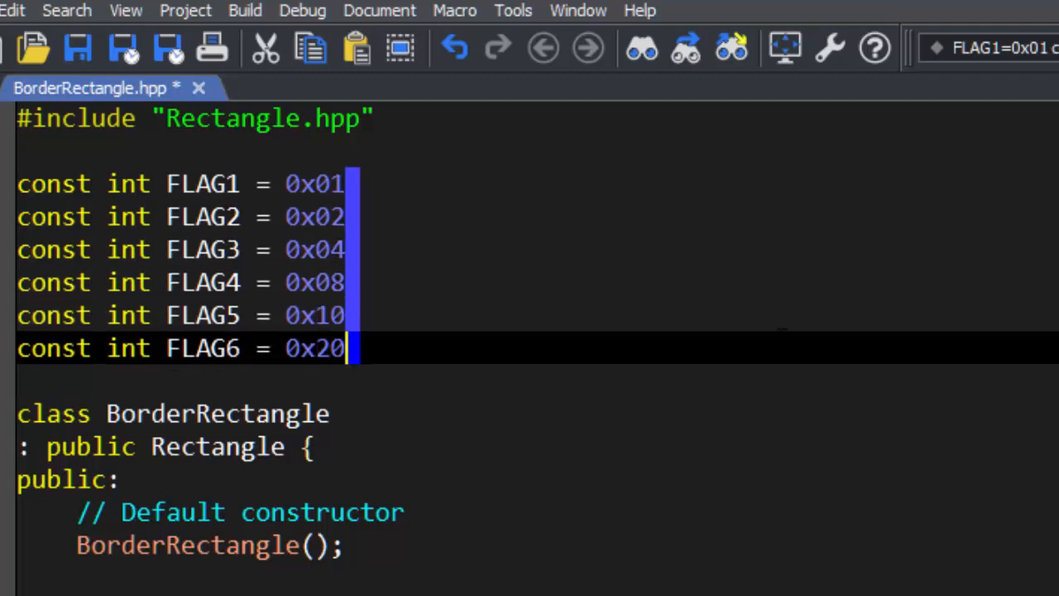
Close all six FLAG declarations with a semicolon.
text(;)
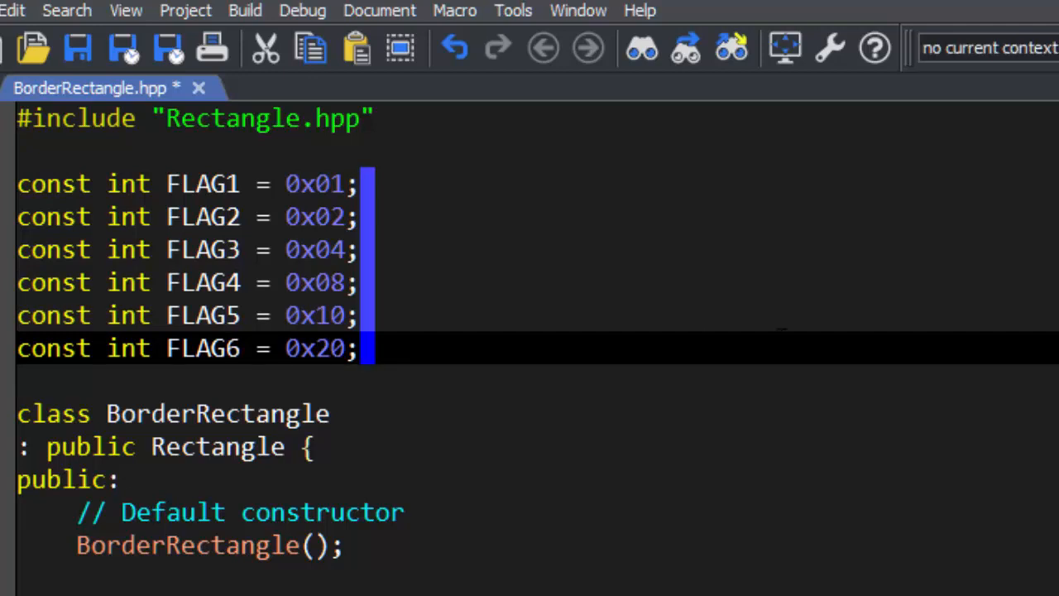